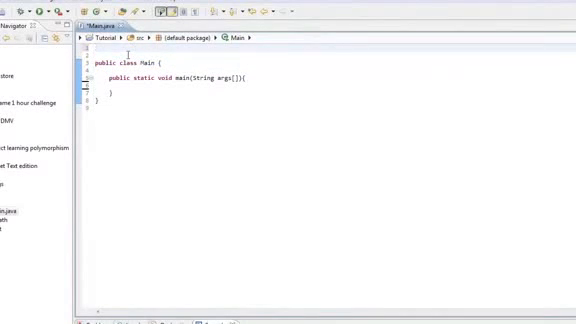
{"action": "type", "text": "import java.util"}
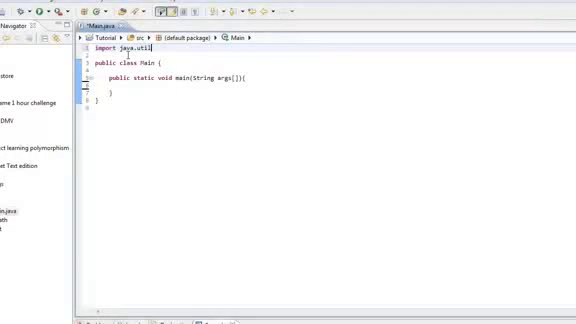
{"action": "type", "text": ".Scanner;"}
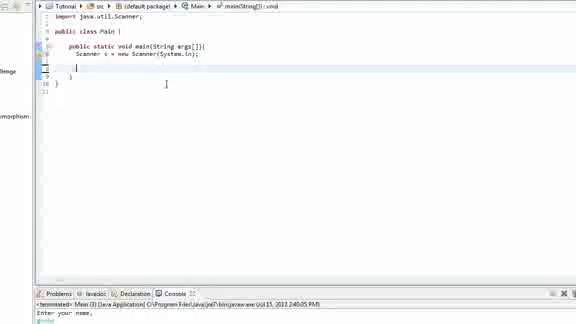
{"action": "type", "text": "System.out"}
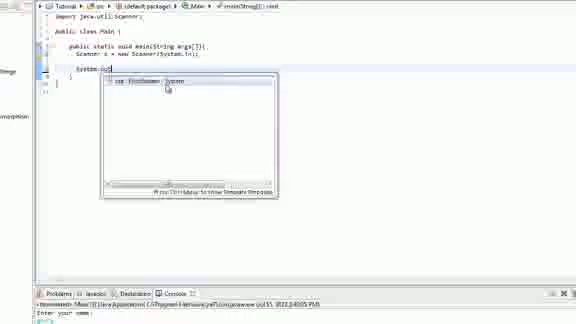
{"action": "type", "text": "println(\"Enter your name.\");"}
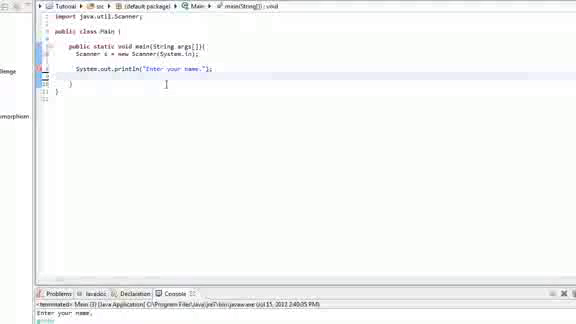
{"action": "type", "text": "String"}
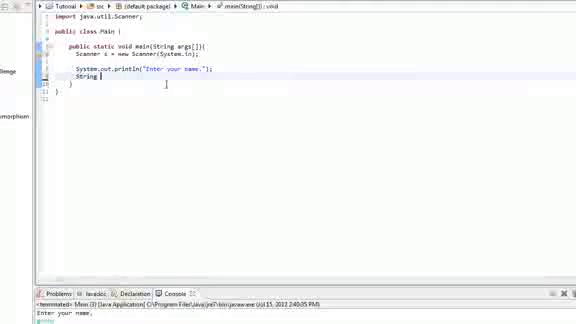
{"action": "type", "text": "name ="}
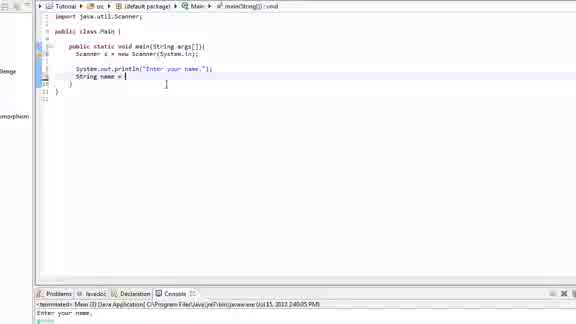
{"action": "type", "text": ".nextLine();"}
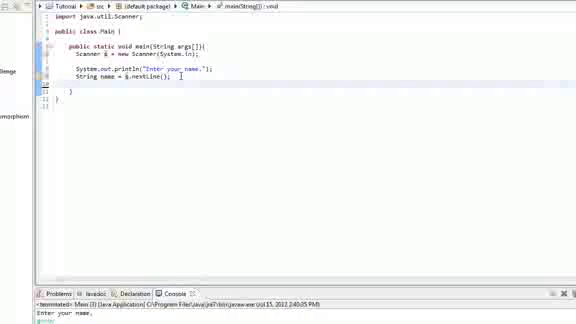
{"action": "type", "text": "System.out.println(\"Hi"}
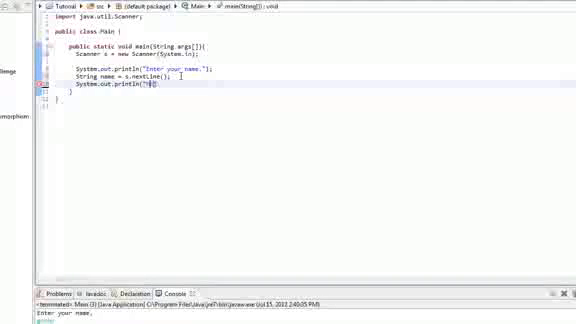
{"action": "type", "text": "Your name is:"}
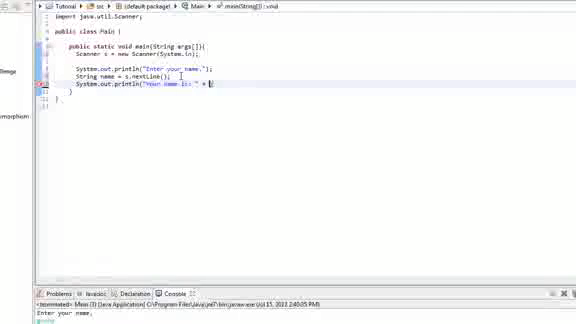
{"action": "type", "text": "name);"}
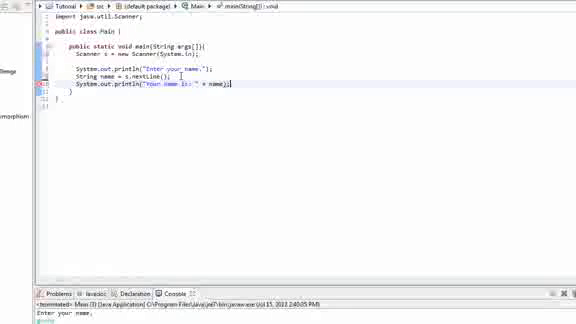